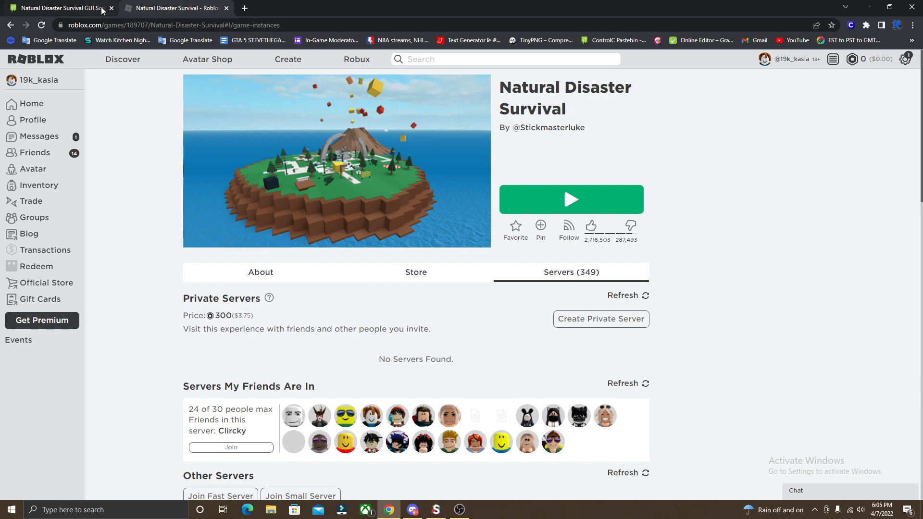
- Show the ControlC paste's NDS GUI loadstring line and bring up the Synapse X executor
left_click(59, 8)
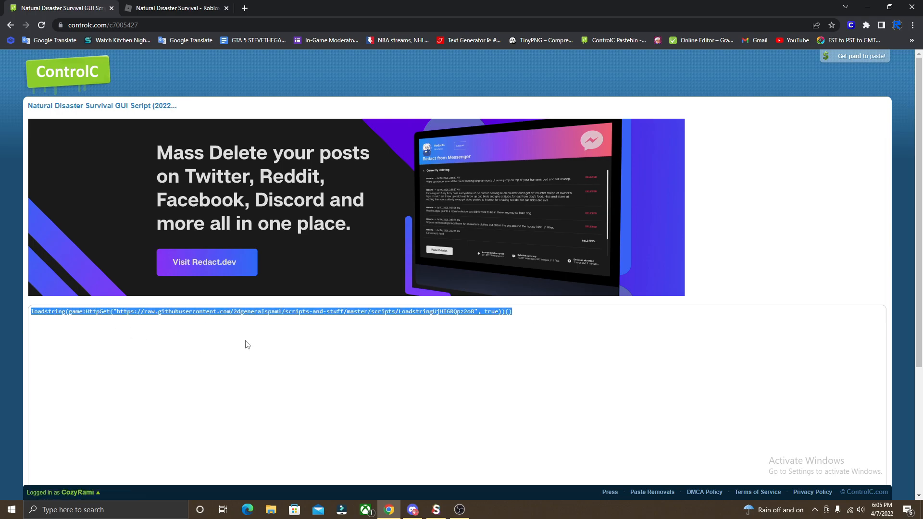
mouse_move(284, 342)
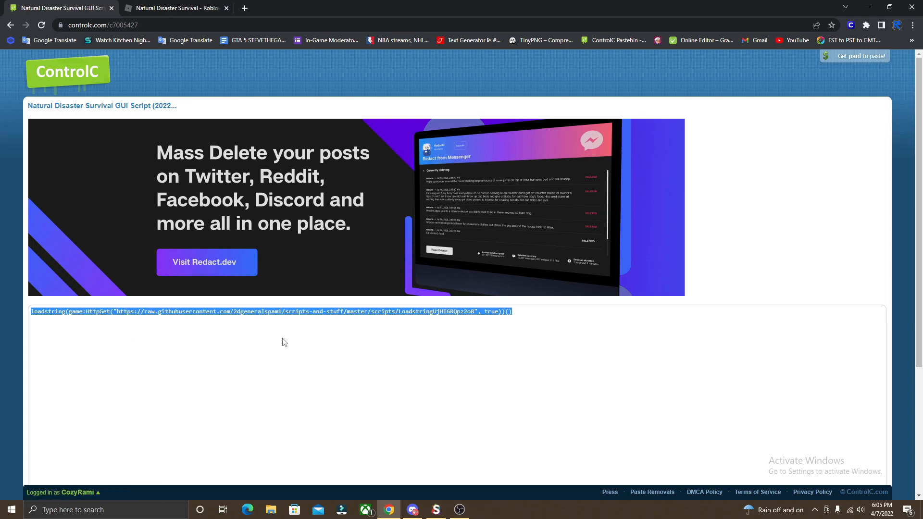
mouse_move(572, 316)
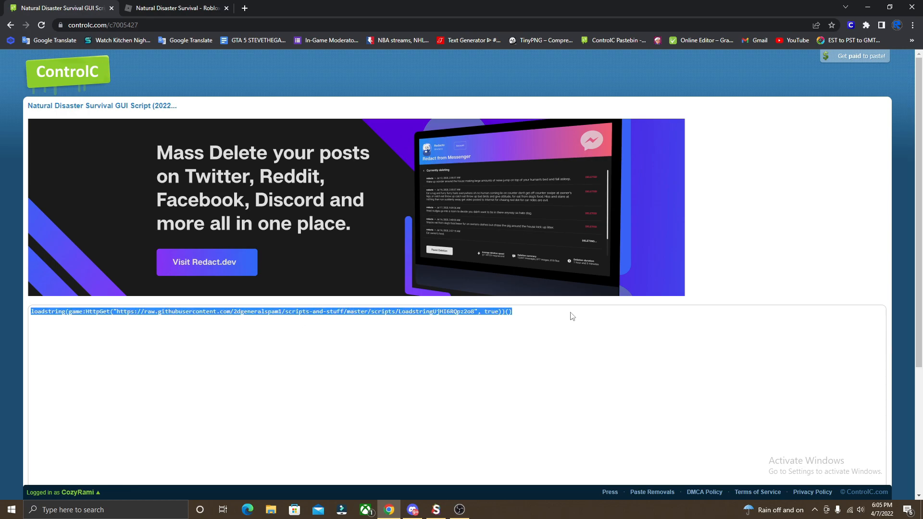
mouse_move(98, 326)
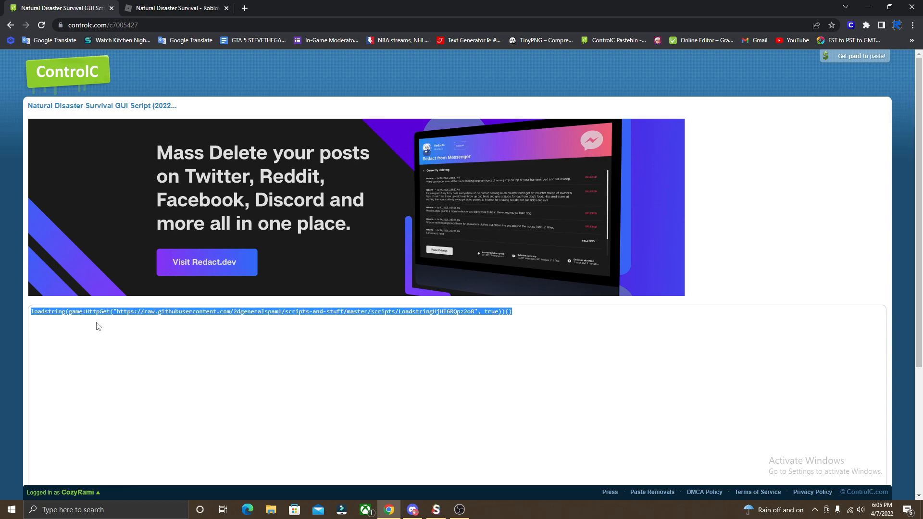
left_click(435, 509)
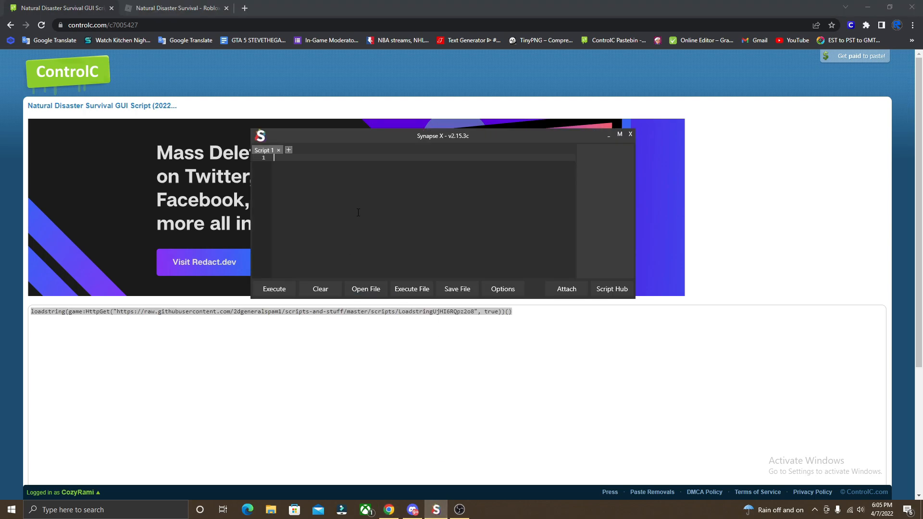
mouse_move(350, 223)
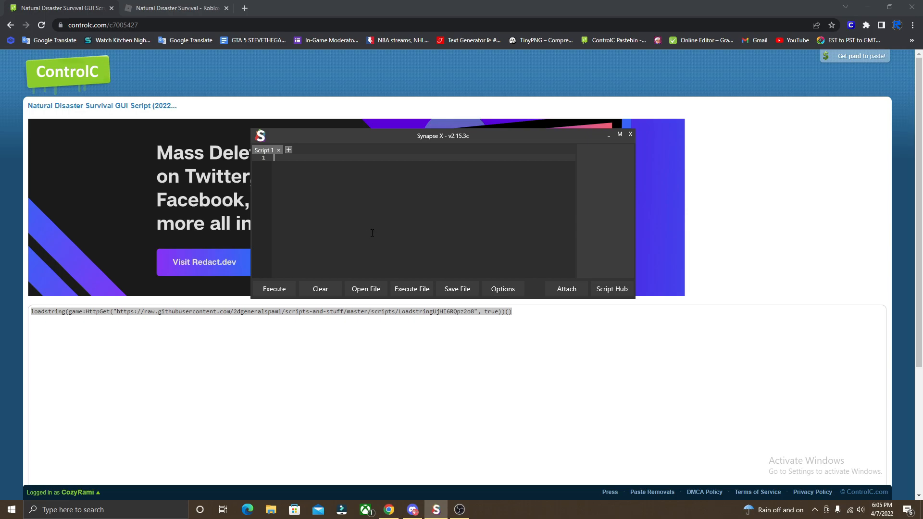
mouse_move(367, 240)
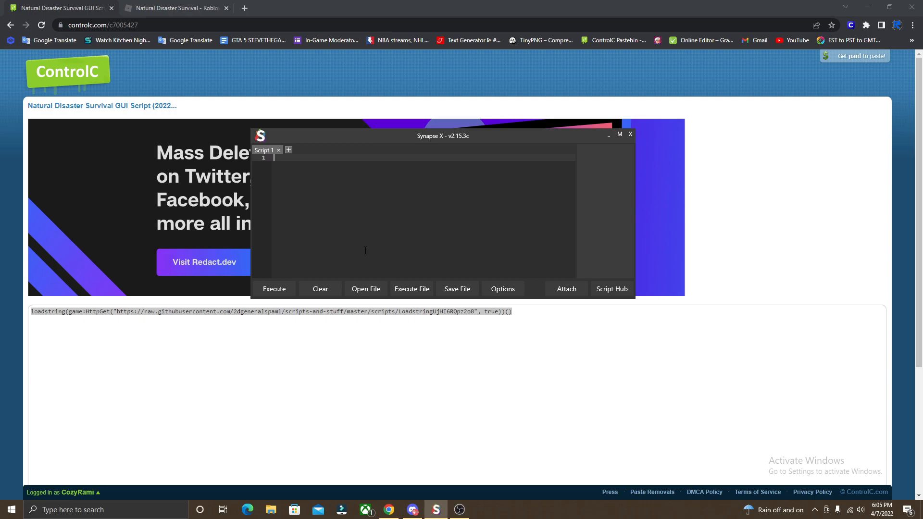
mouse_move(369, 253)
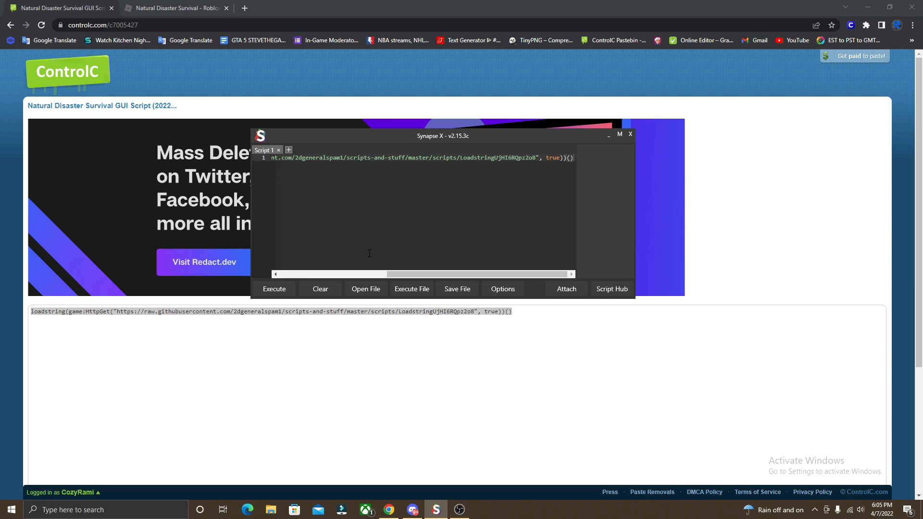
mouse_move(600, 229)
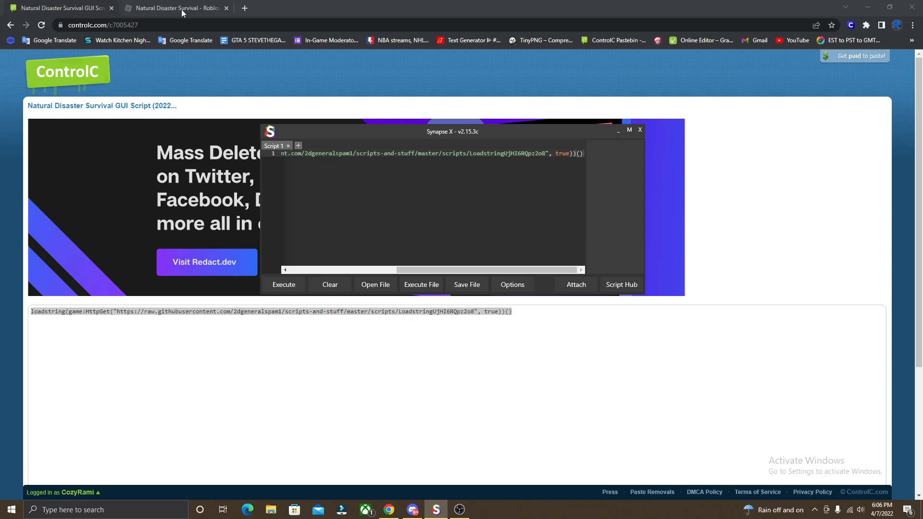
- Join Natural Disaster Survival from its game page, dismissing the app prompts and retrying Play
left_click(173, 8)
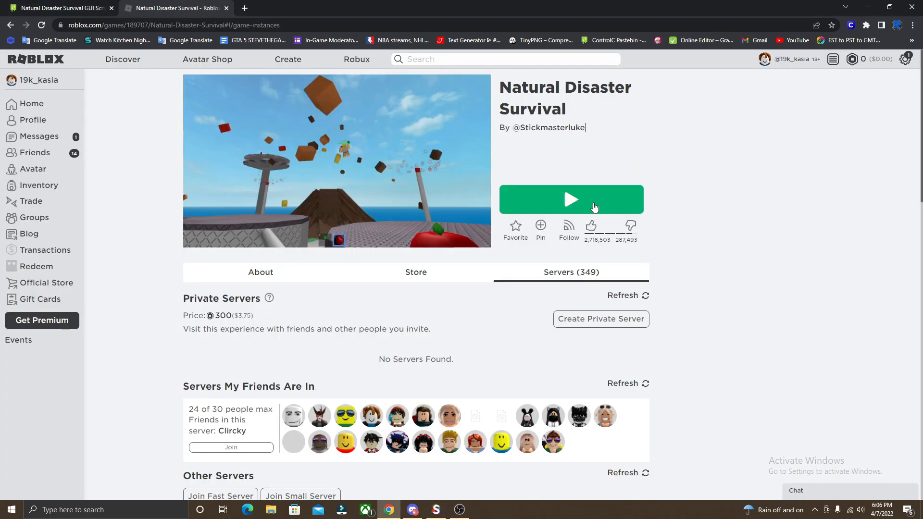
left_click(570, 199)
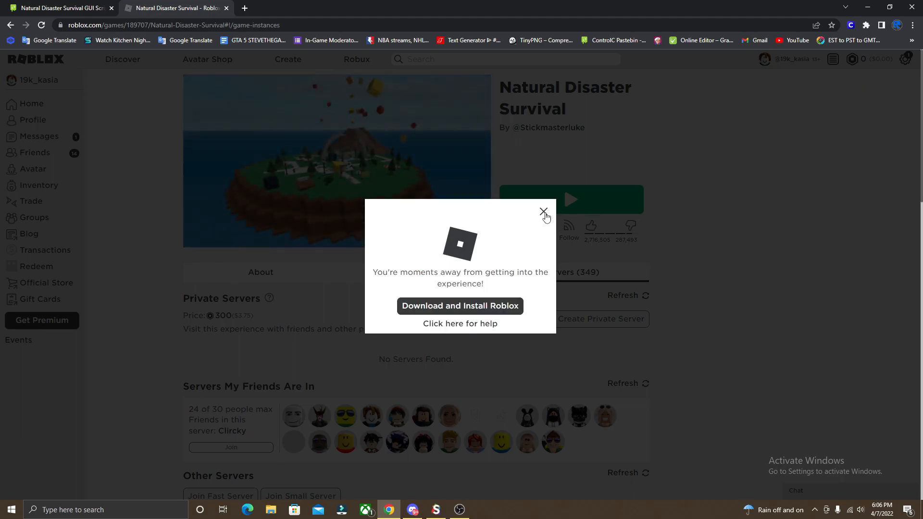
left_click(460, 306)
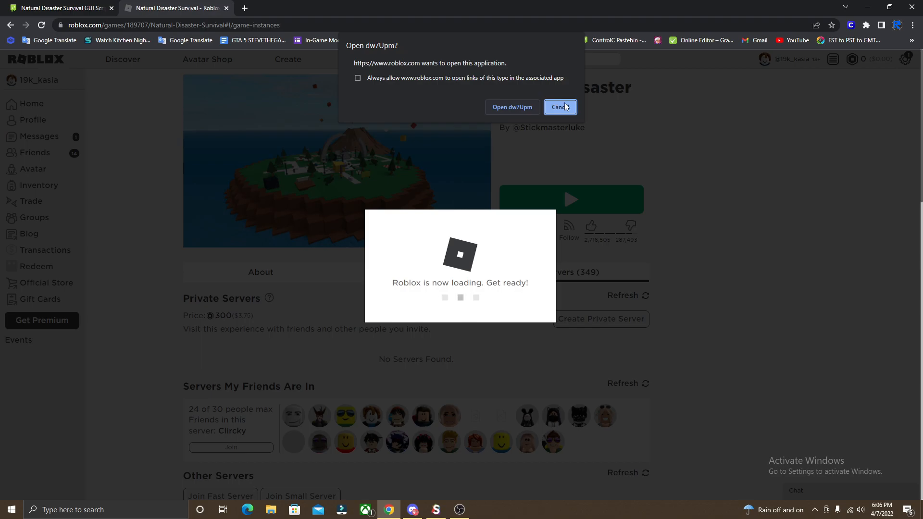
left_click(559, 106)
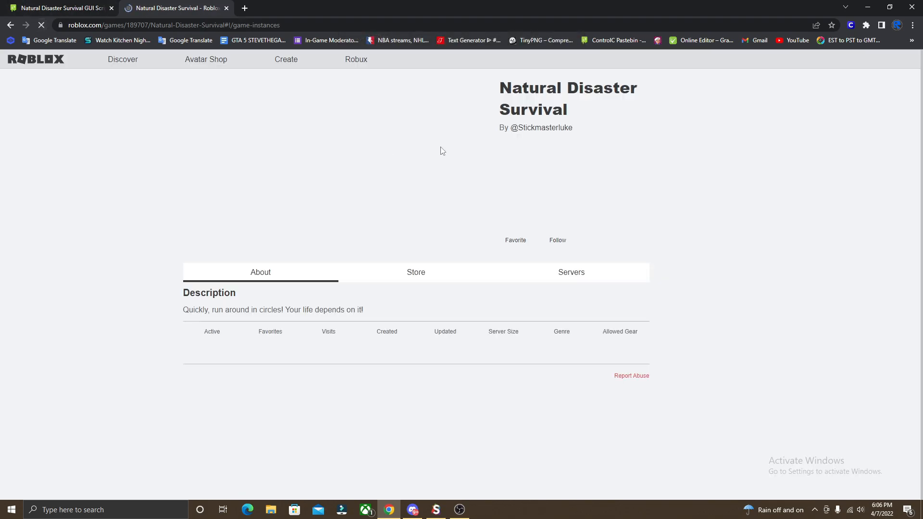
left_click(570, 272)
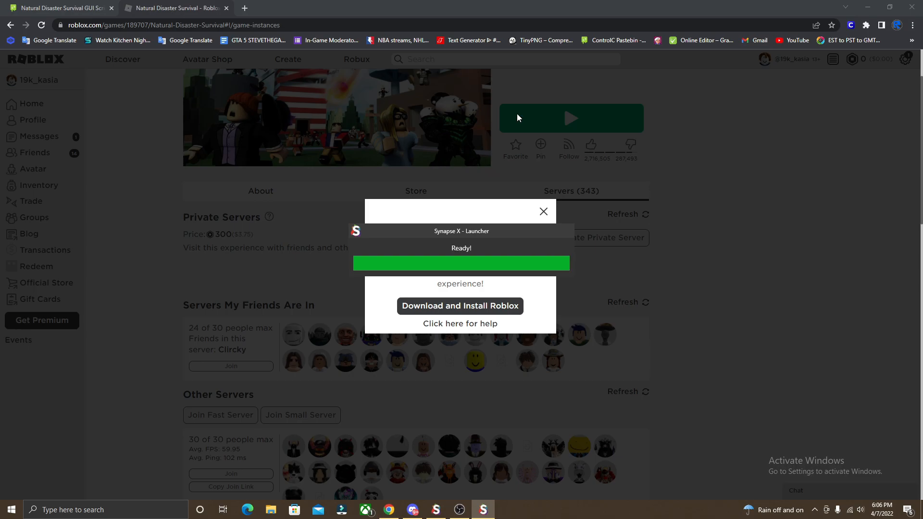
left_click(543, 211)
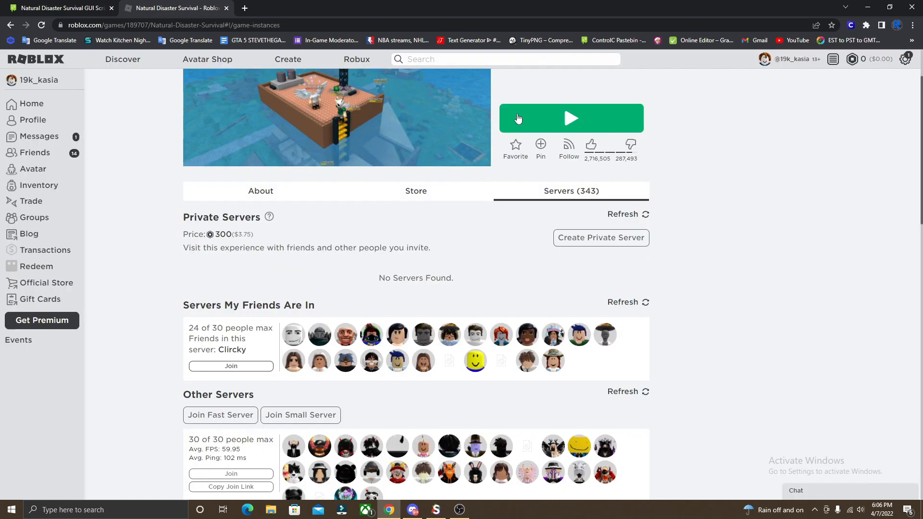
- Enter the server, dismiss the welcome message with Ready!, and return to Synapse X
left_click(571, 117)
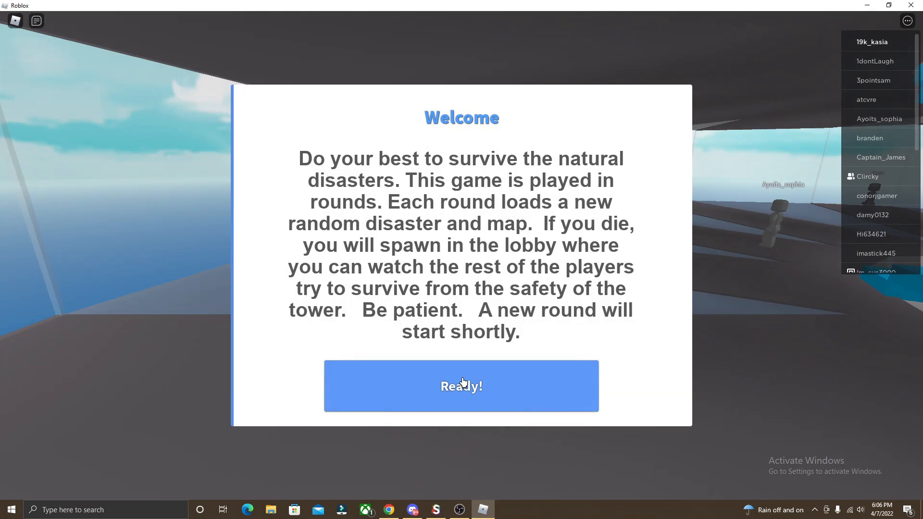
left_click(461, 386)
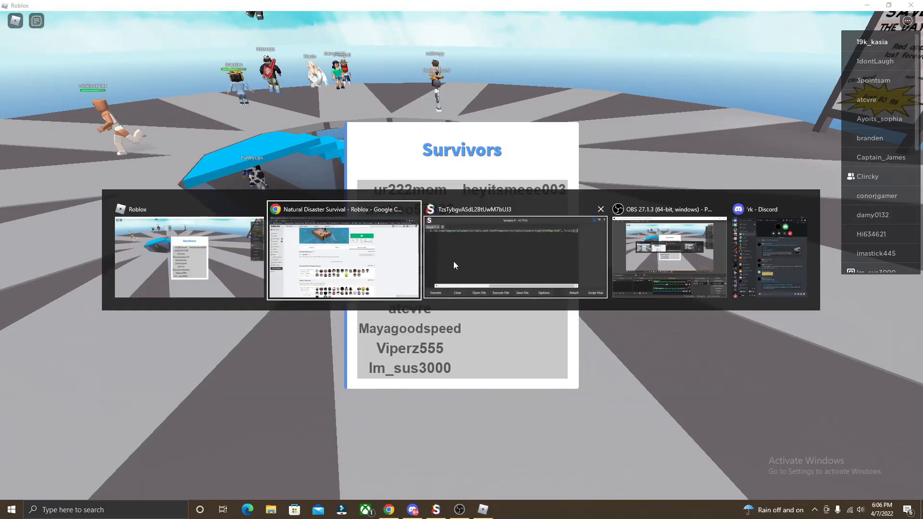
left_click(515, 247)
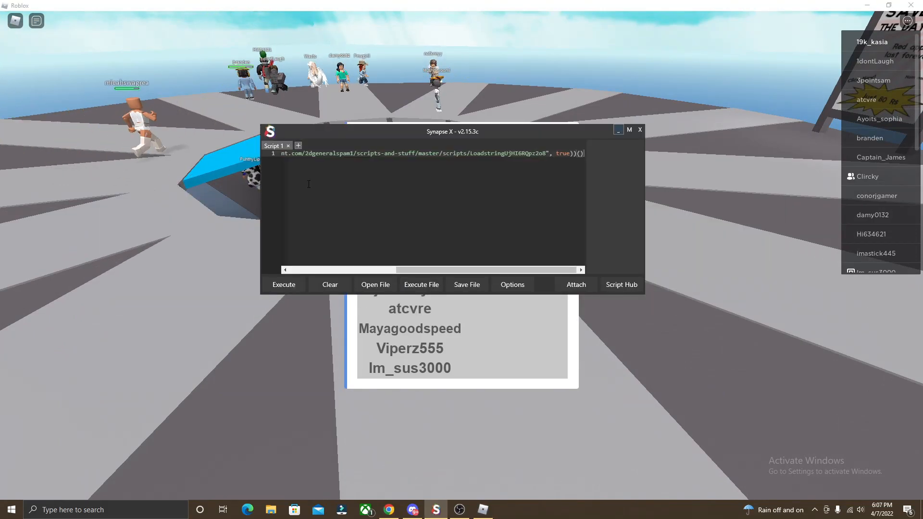
- Execute the loadstring script to load the NDS GUI menu, then collapse it
left_click(639, 129)
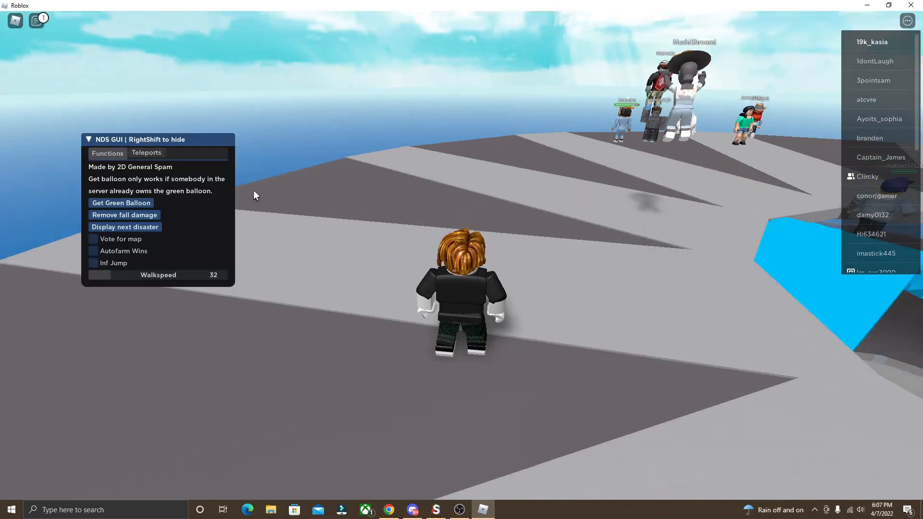
left_click(89, 139)
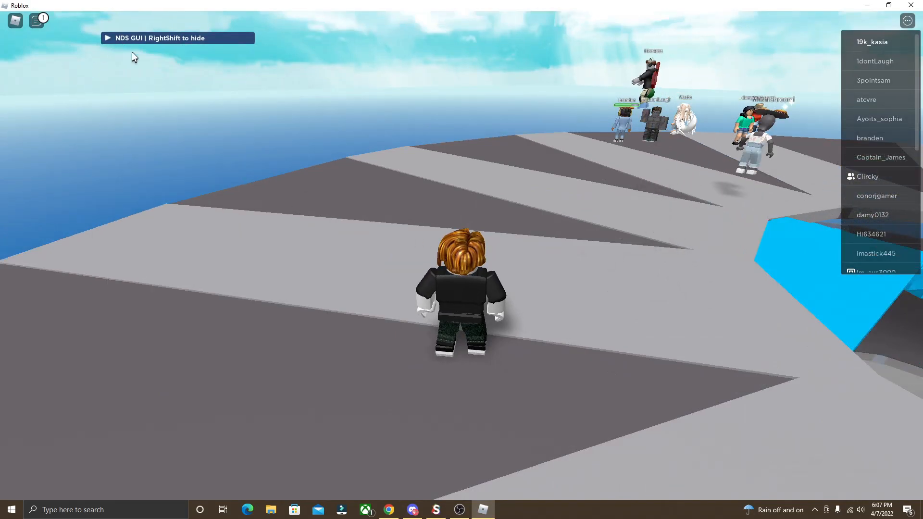
- Expand the NDS GUI menu to show the Functions tab again
left_click(107, 37)
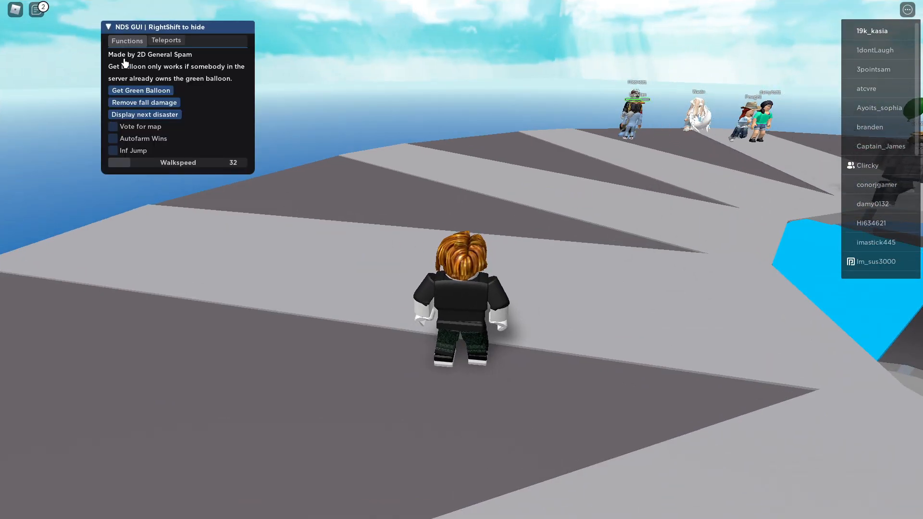
left_click(145, 114)
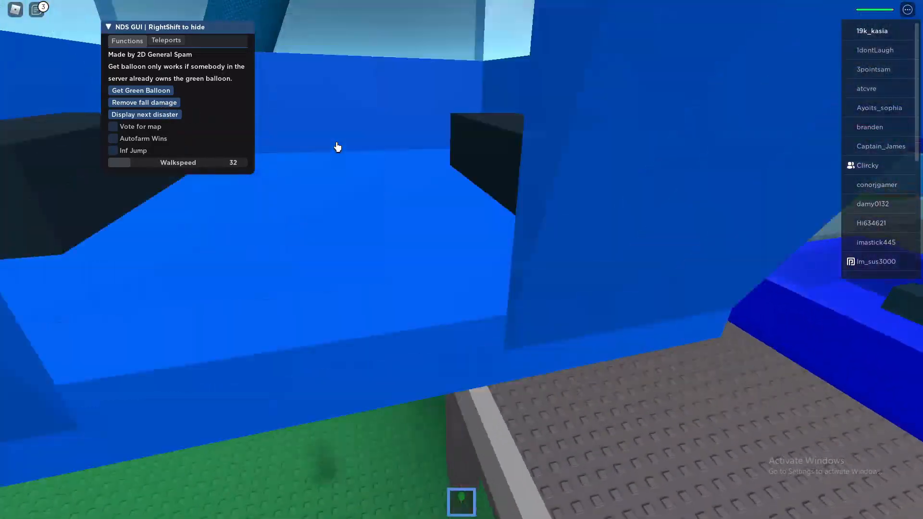
- Enable the Inf Jump and Vote for map options in the NDS GUI
left_click(144, 114)
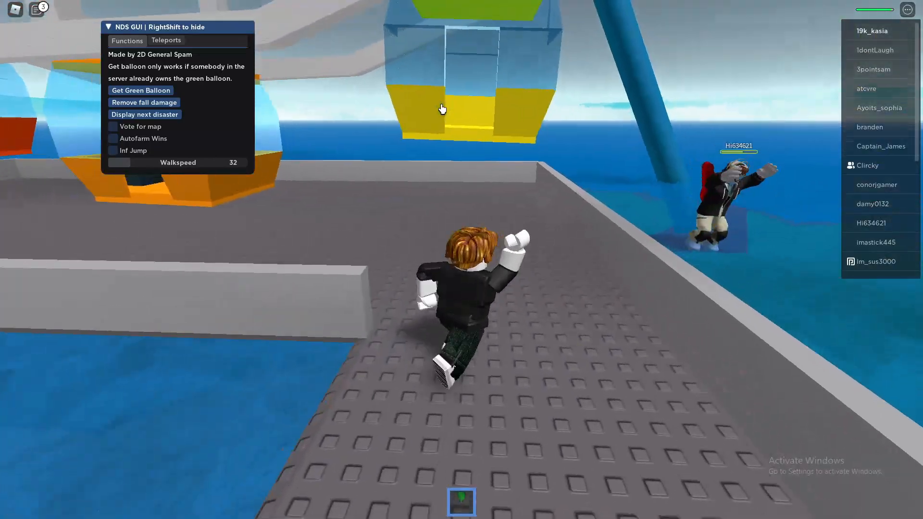
left_click(113, 150)
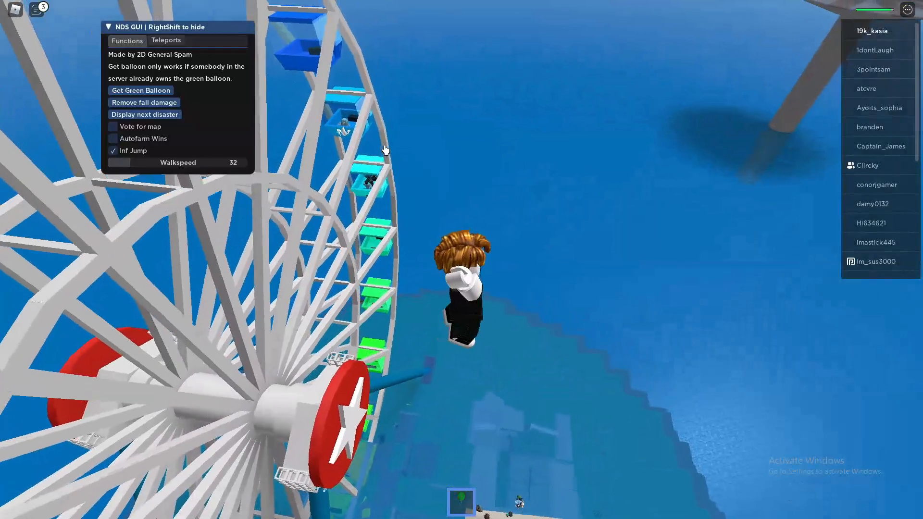
mouse_move(394, 146)
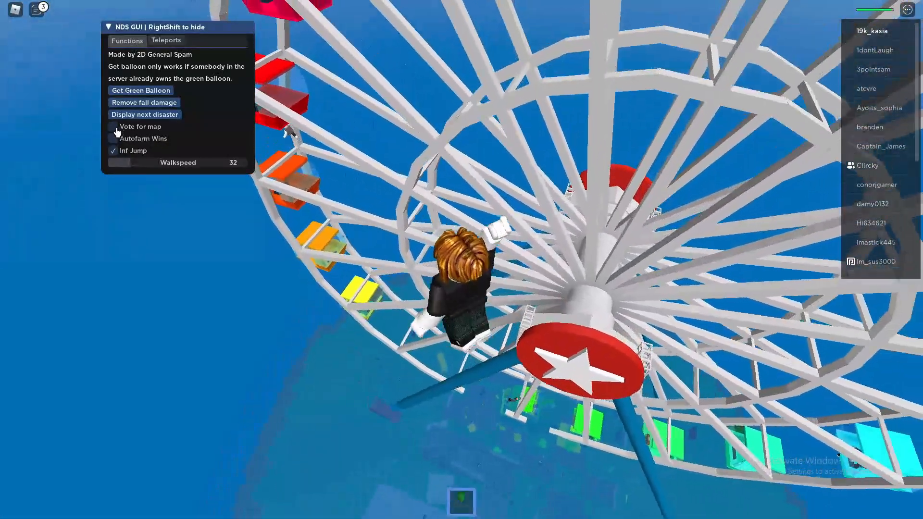
left_click(113, 126)
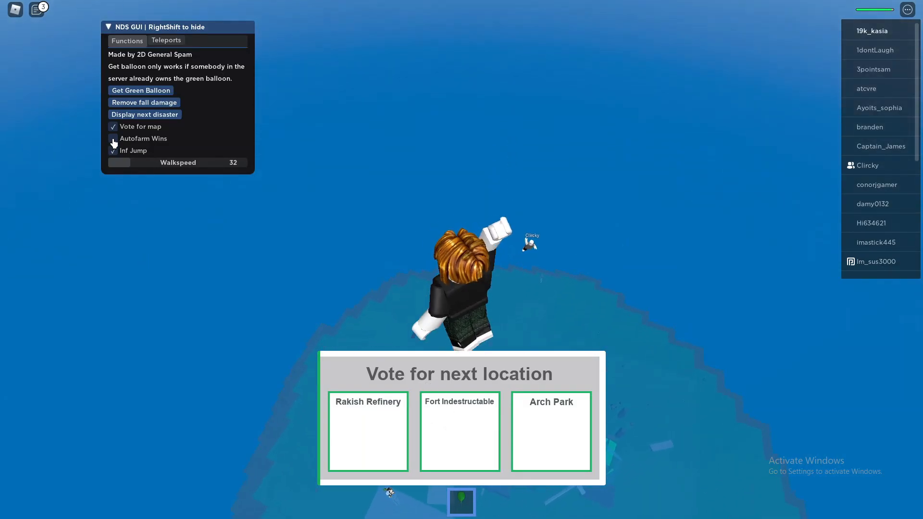
- Lower the NDS GUI walkspeed slider to 24
left_click(113, 139)
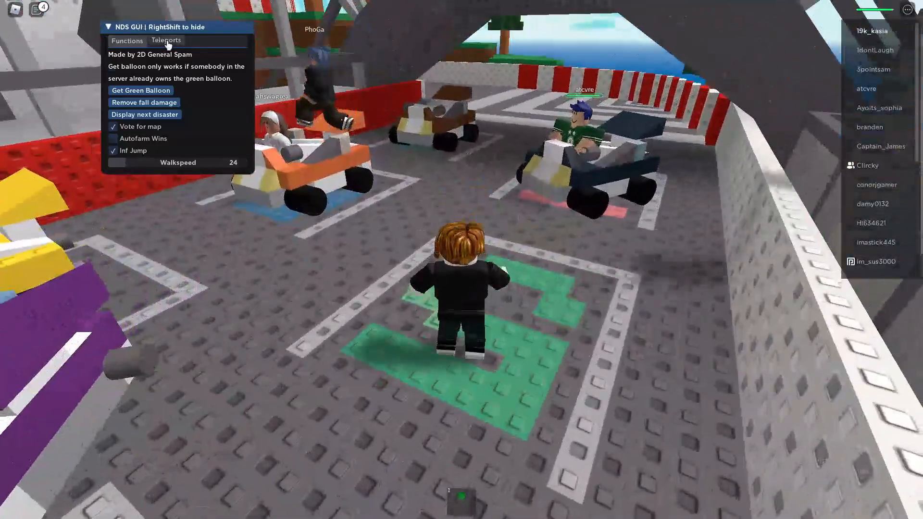
left_click(166, 40)
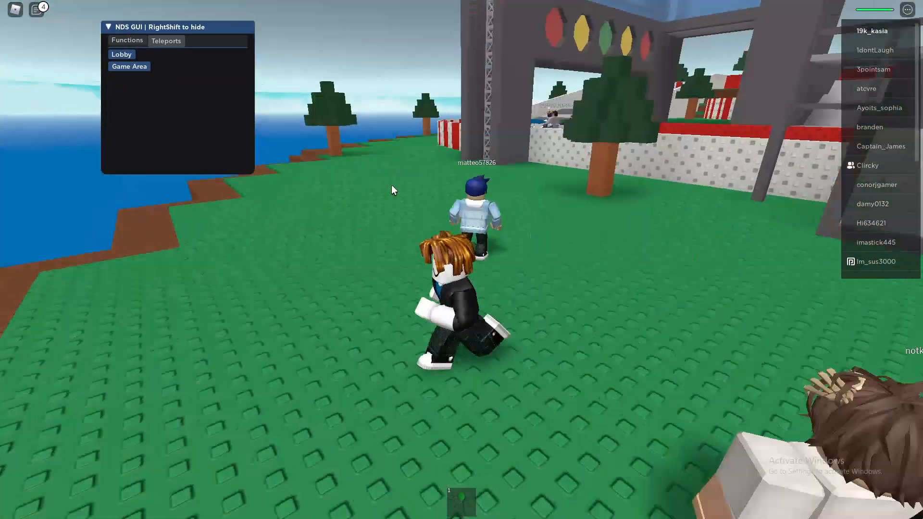
left_click(127, 40)
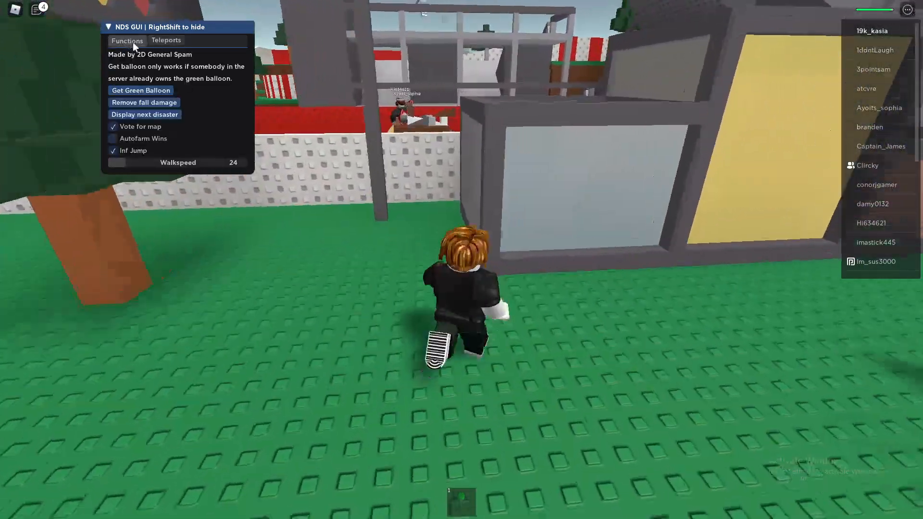